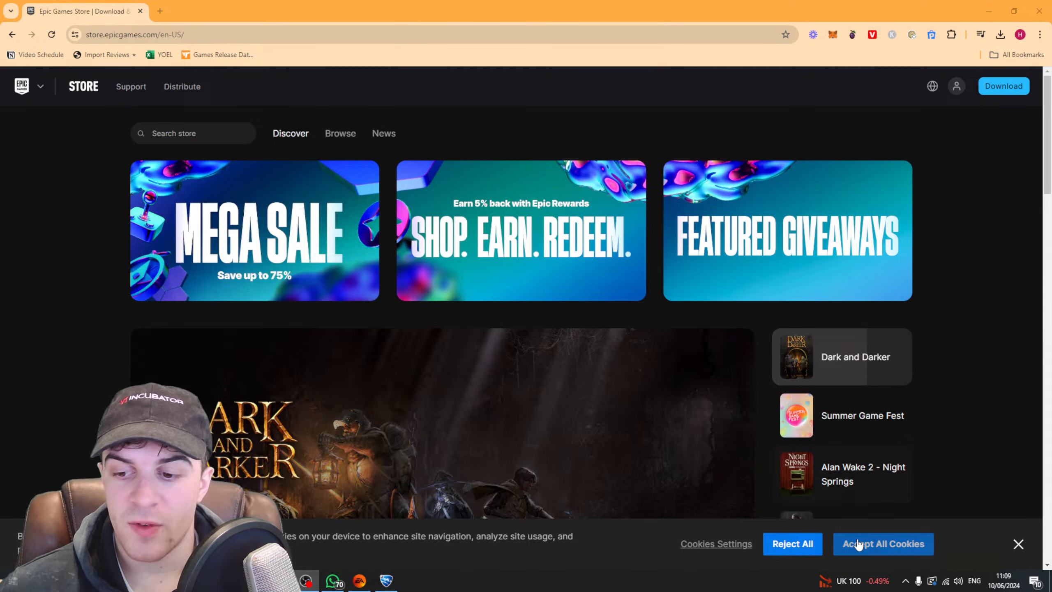
- Accept all cookies to dismiss the consent banner on the store homepage
{"action": "left_click", "coordinate": [884, 544]}
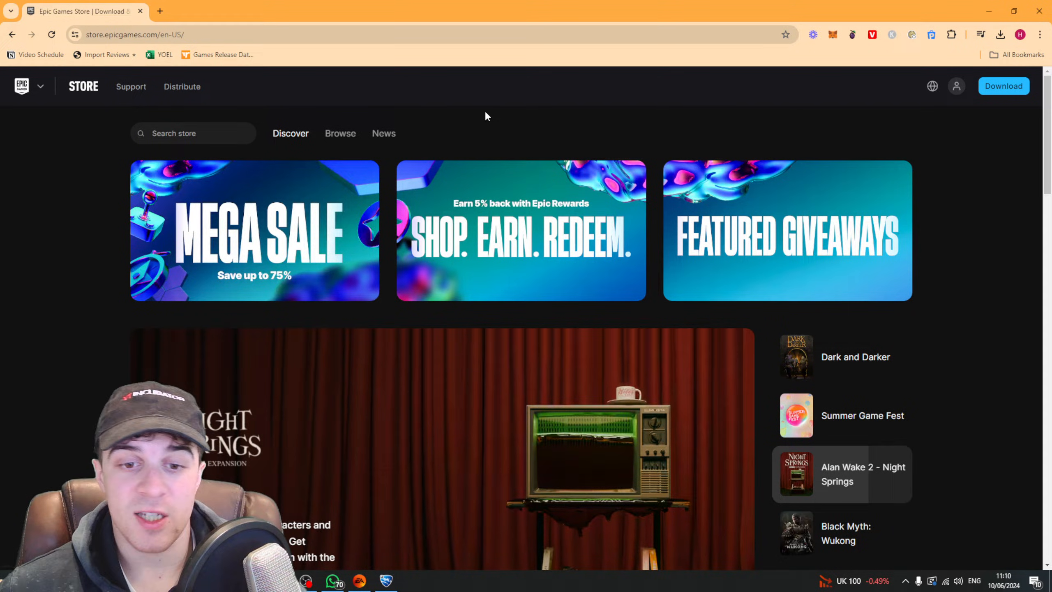
{"action": "mouse_move", "coordinate": [491, 111]}
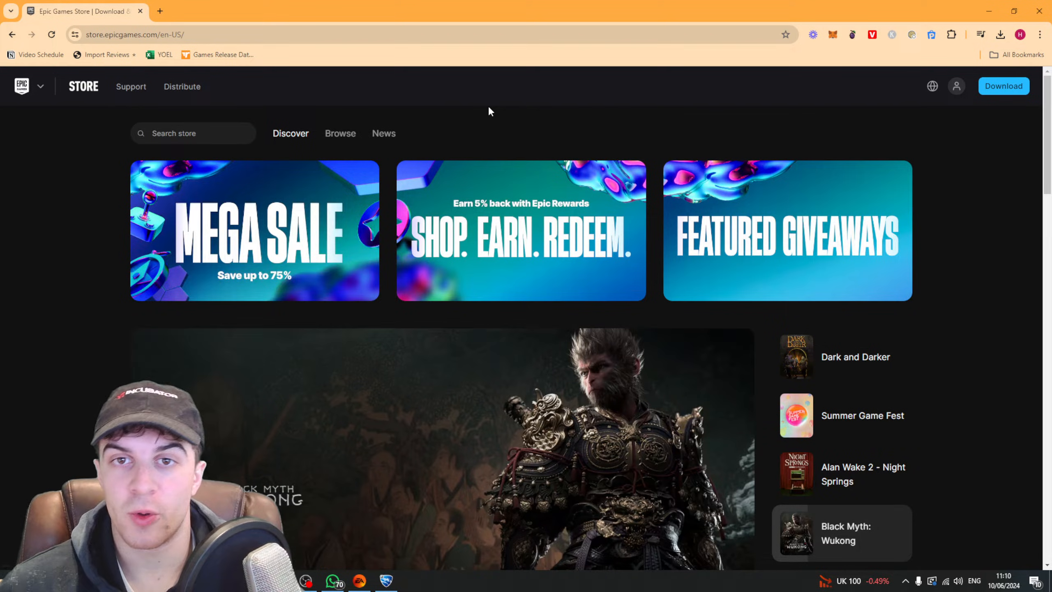
{"action": "mouse_move", "coordinate": [486, 112]}
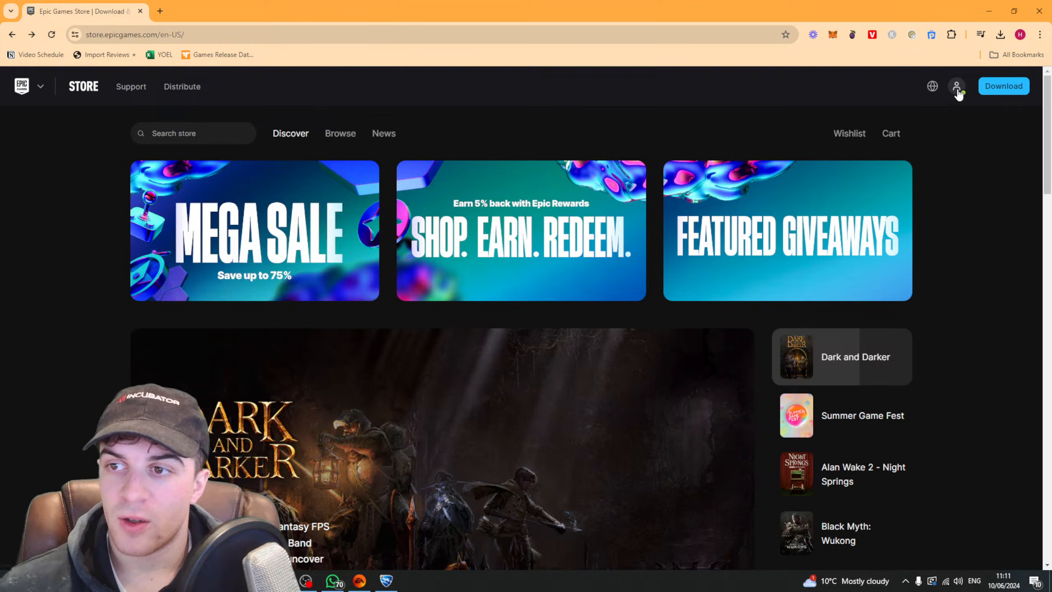
- Go to Account settings from the profile menu
{"action": "left_click", "coordinate": [957, 87]}
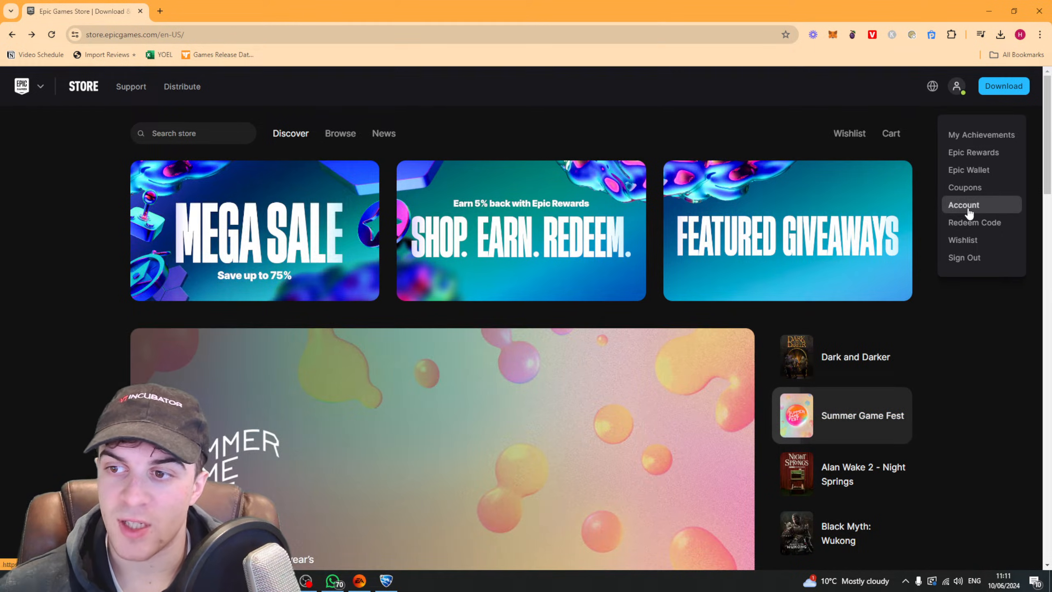
{"action": "left_click", "coordinate": [963, 205]}
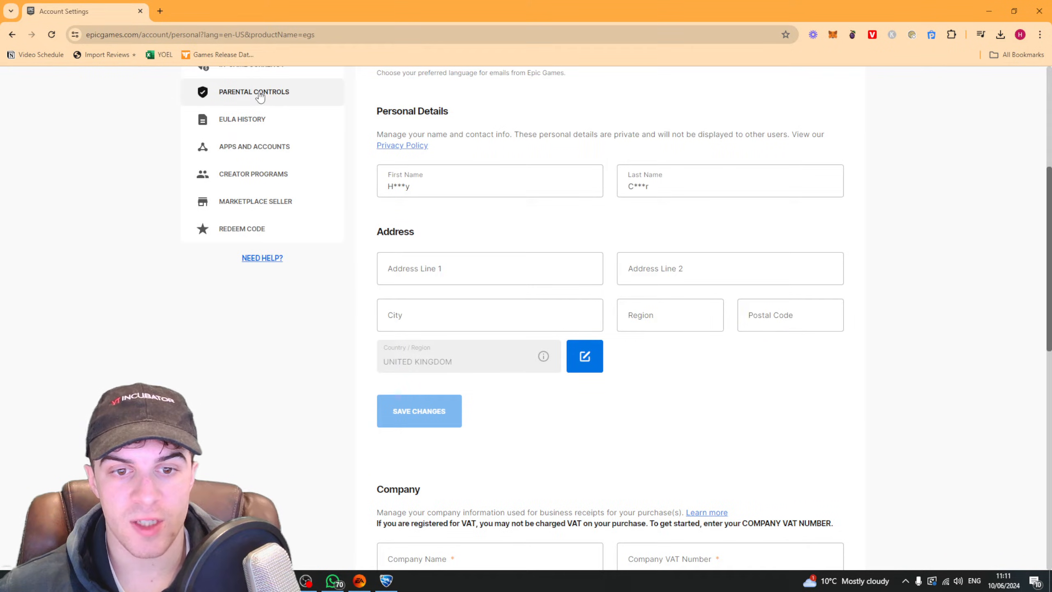
- Open Parental Controls in the sidebar and enter the parental PIN
{"action": "left_click", "coordinate": [253, 92]}
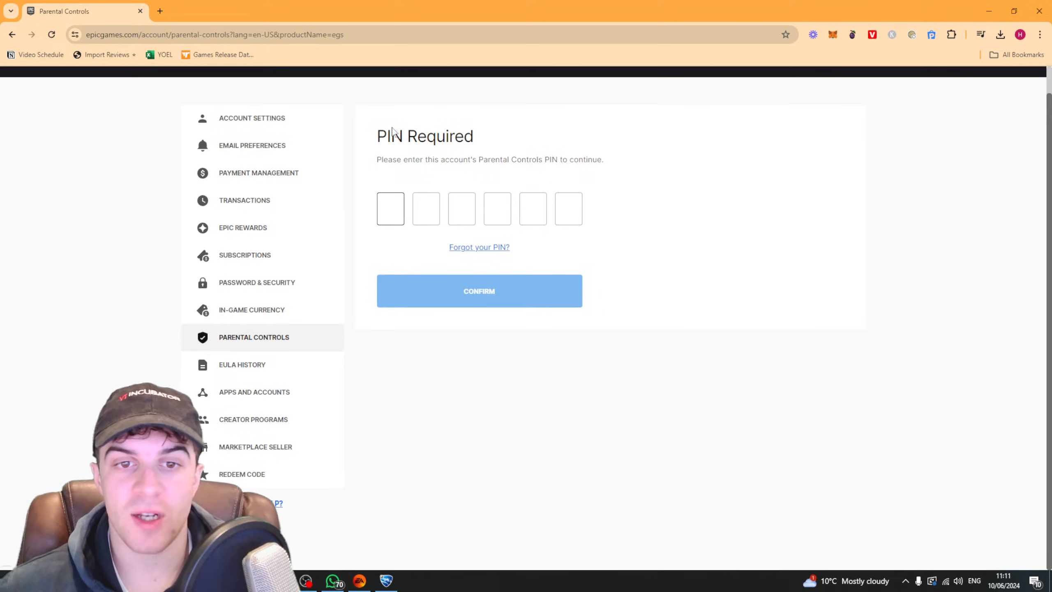
{"action": "double_click", "coordinate": [495, 159]}
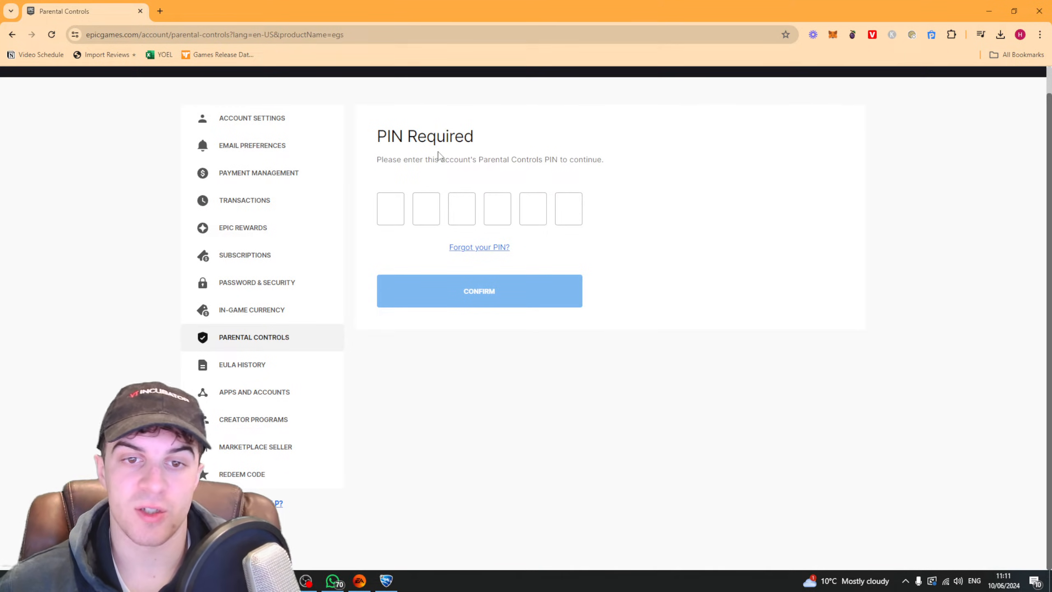
{"action": "type", "text": "1"}
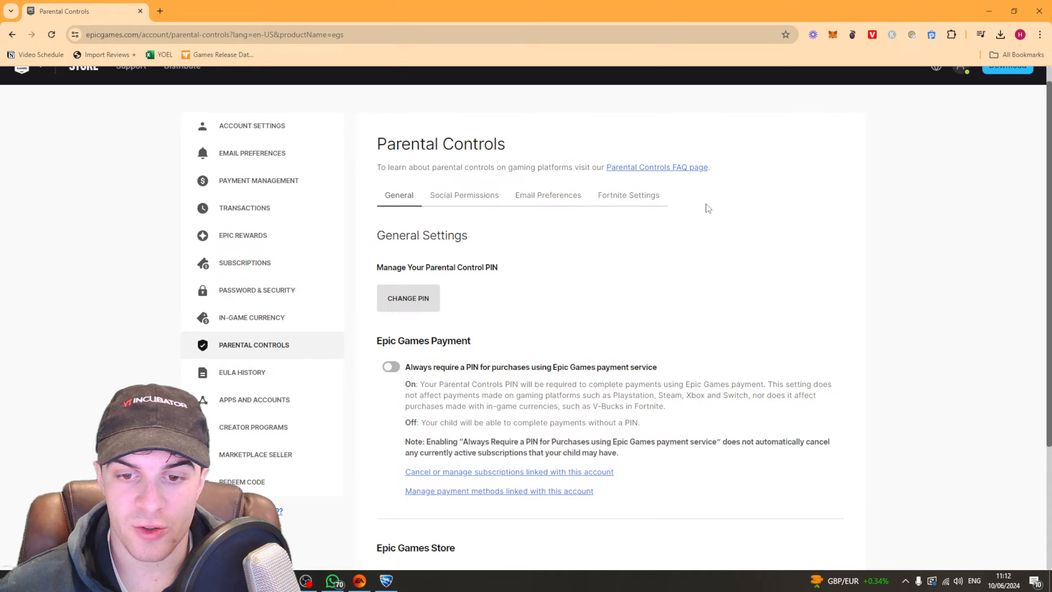
{"action": "mouse_move", "coordinate": [678, 234]}
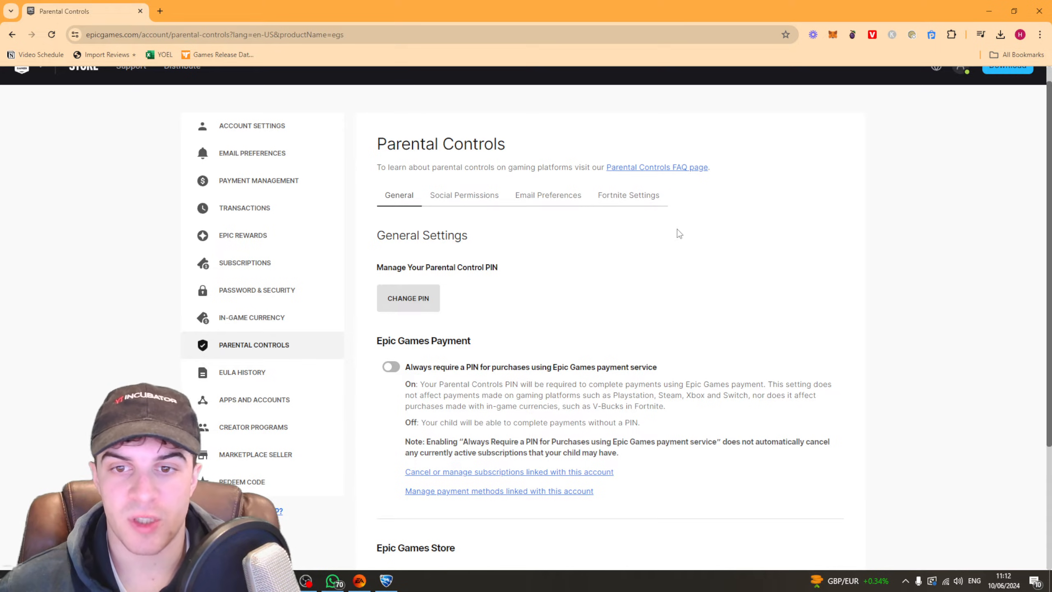
{"action": "scroll", "scroll_direction": "down", "scroll_amount": 3}
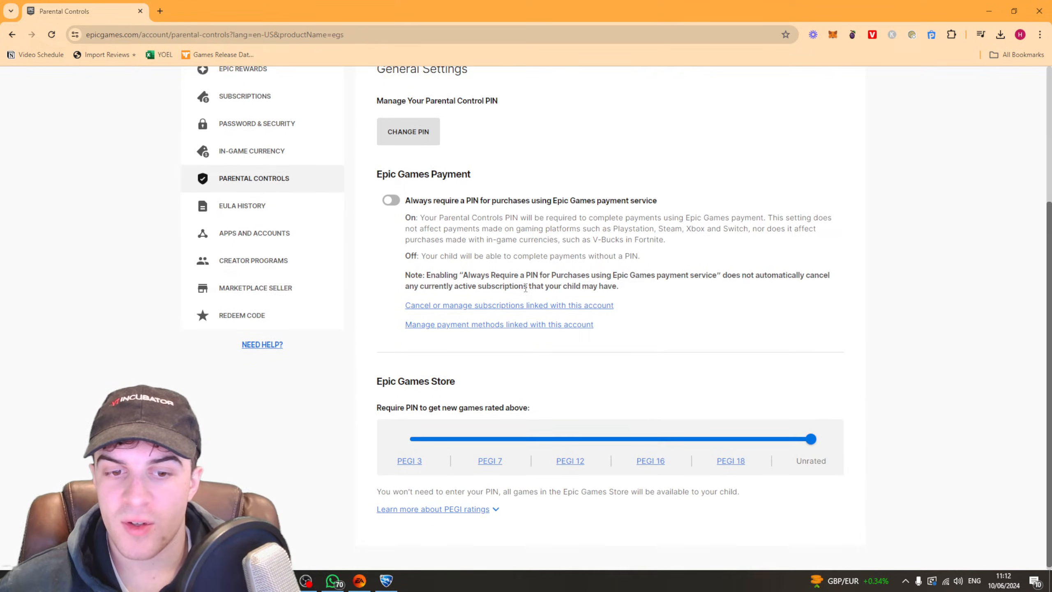
{"action": "scroll", "scroll_direction": "down", "scroll_amount": 3}
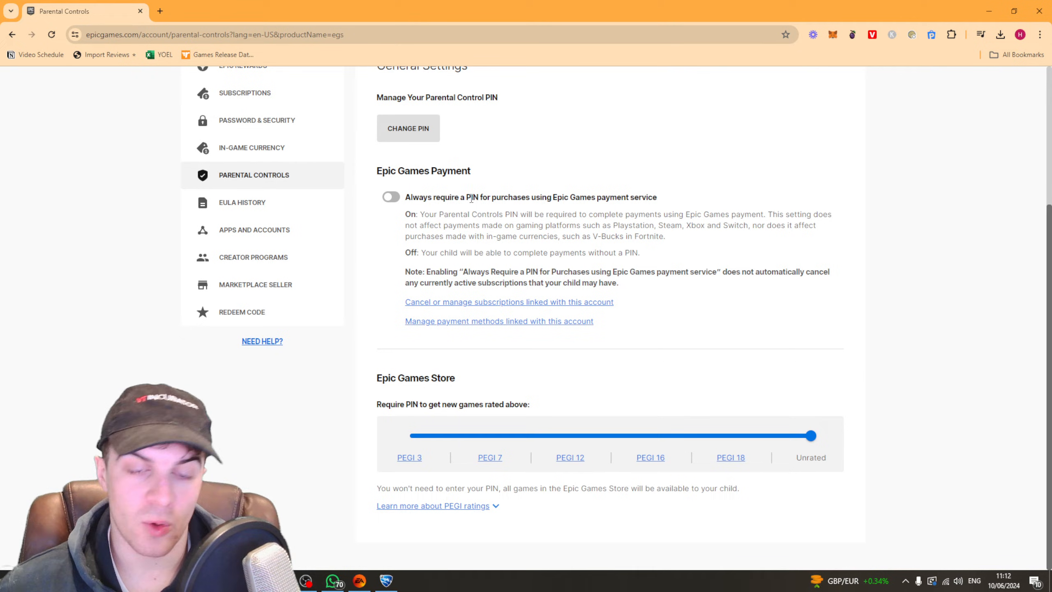
{"action": "double_click", "coordinate": [583, 197]}
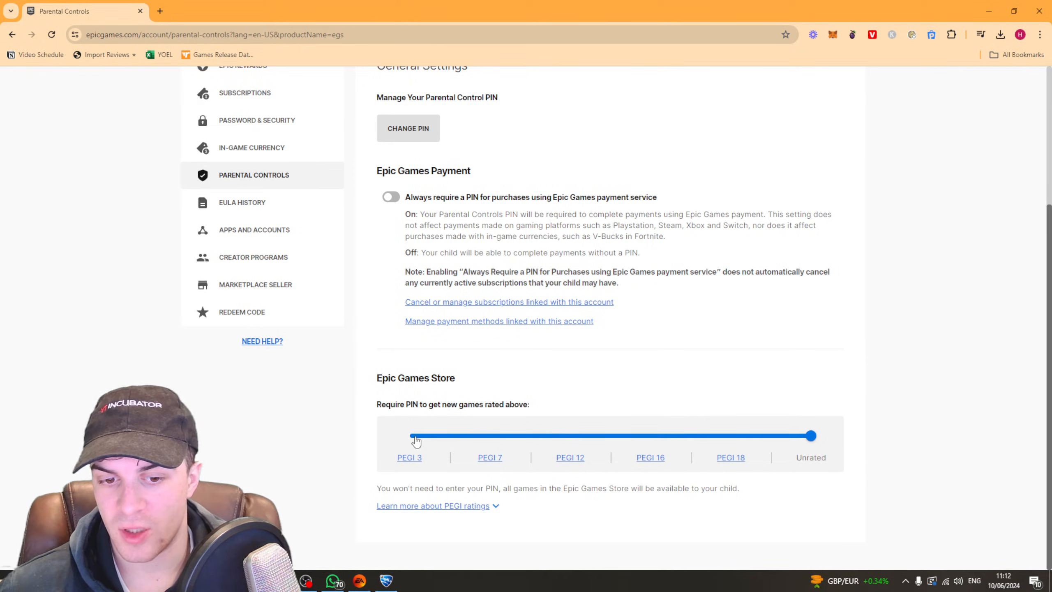
{"action": "left_click_drag", "start_coordinate": [811, 435], "coordinate": [410, 435]}
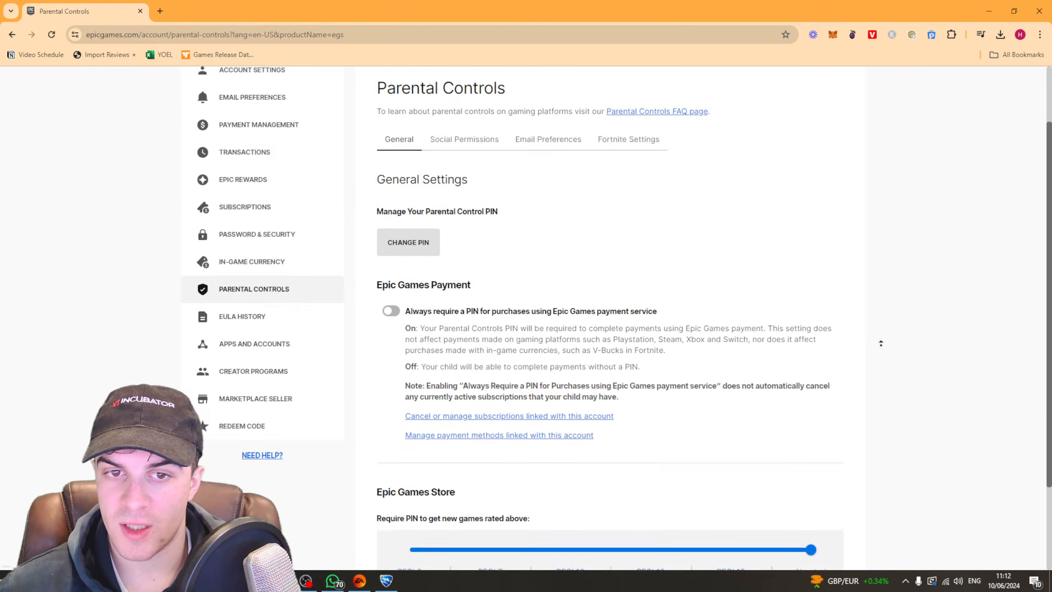
- Switch to the Social Permissions tab and scroll through friend-request, voice and text chat options
{"action": "left_click", "coordinate": [465, 139]}
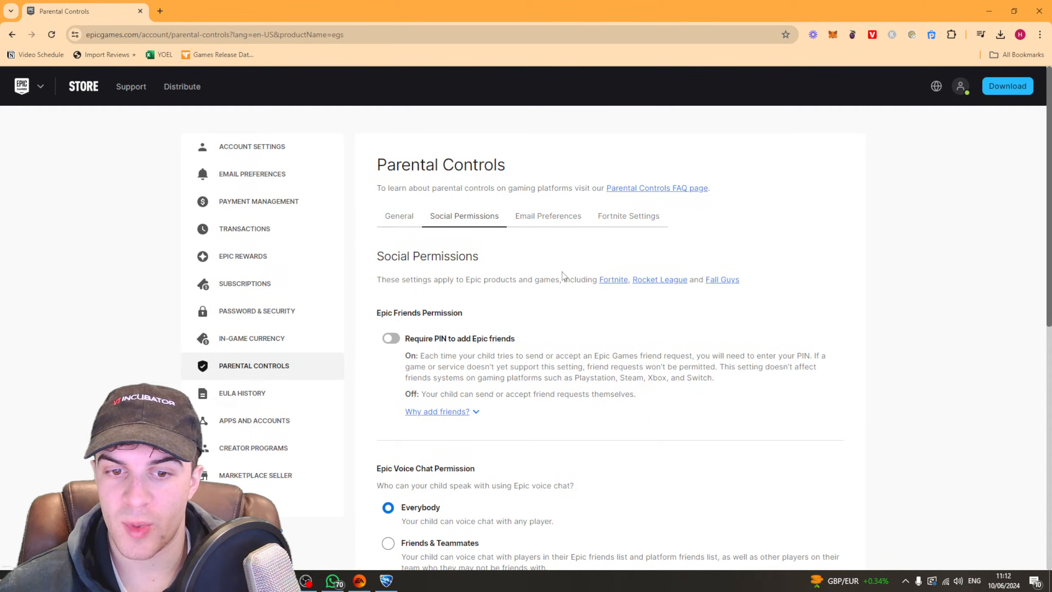
{"action": "scroll", "scroll_direction": "down", "scroll_amount": 3}
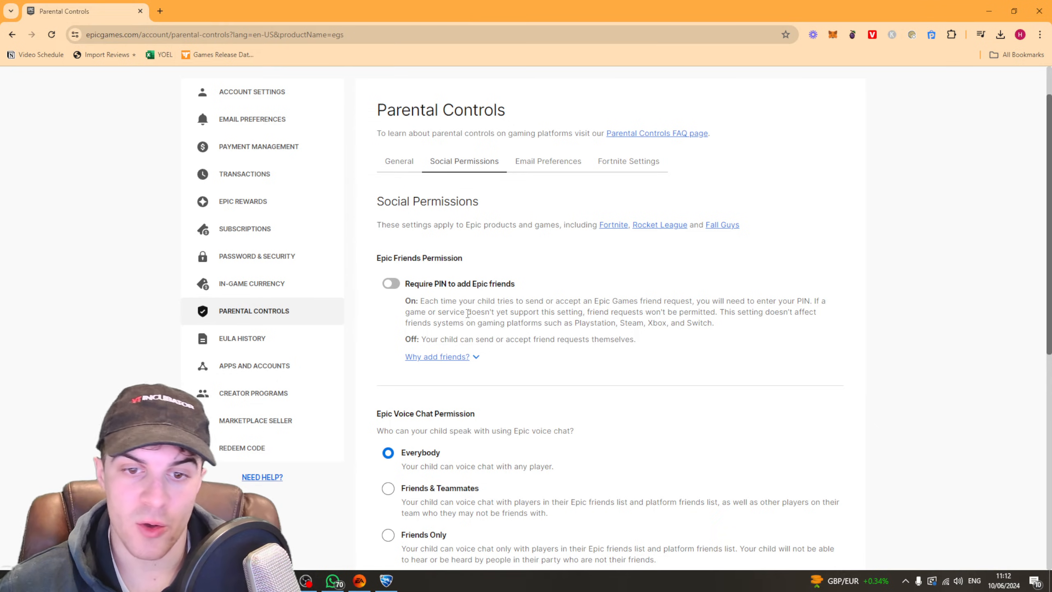
{"action": "scroll", "scroll_direction": "down", "scroll_amount": 3}
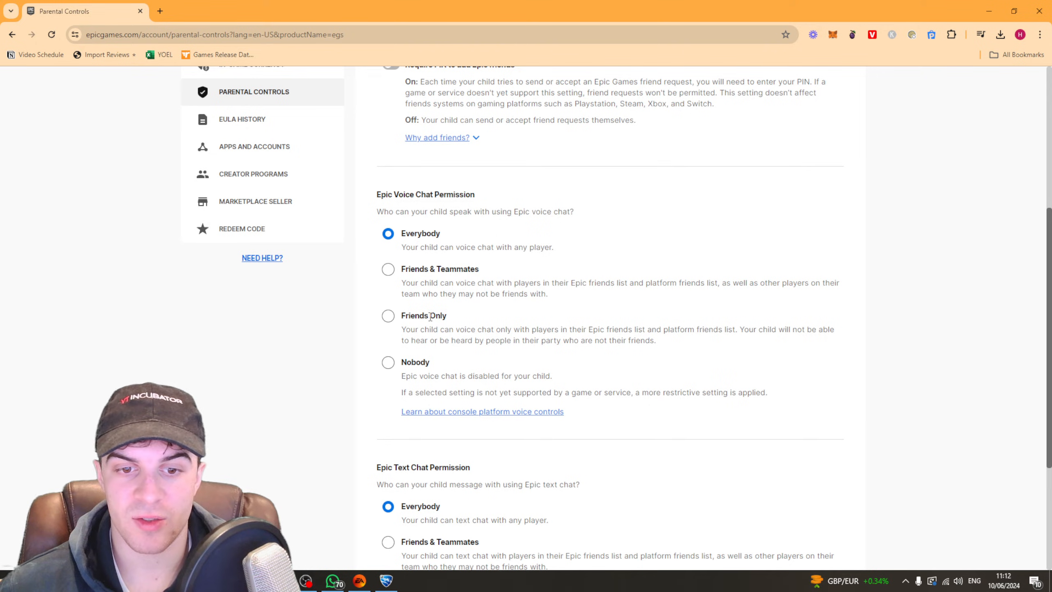
{"action": "scroll", "scroll_direction": "down", "scroll_amount": 3}
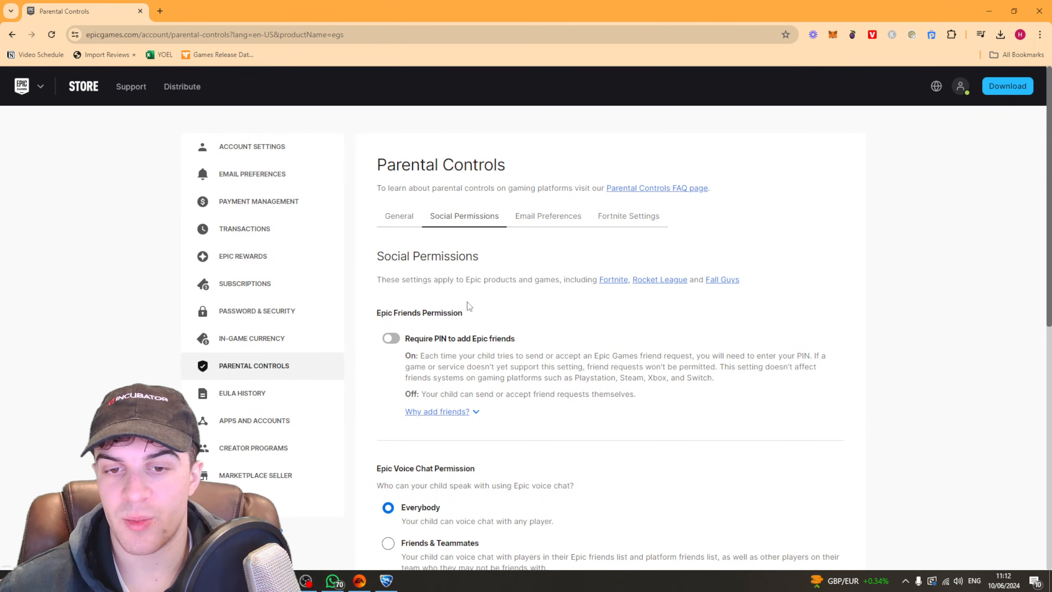
{"action": "mouse_move", "coordinate": [592, 358]}
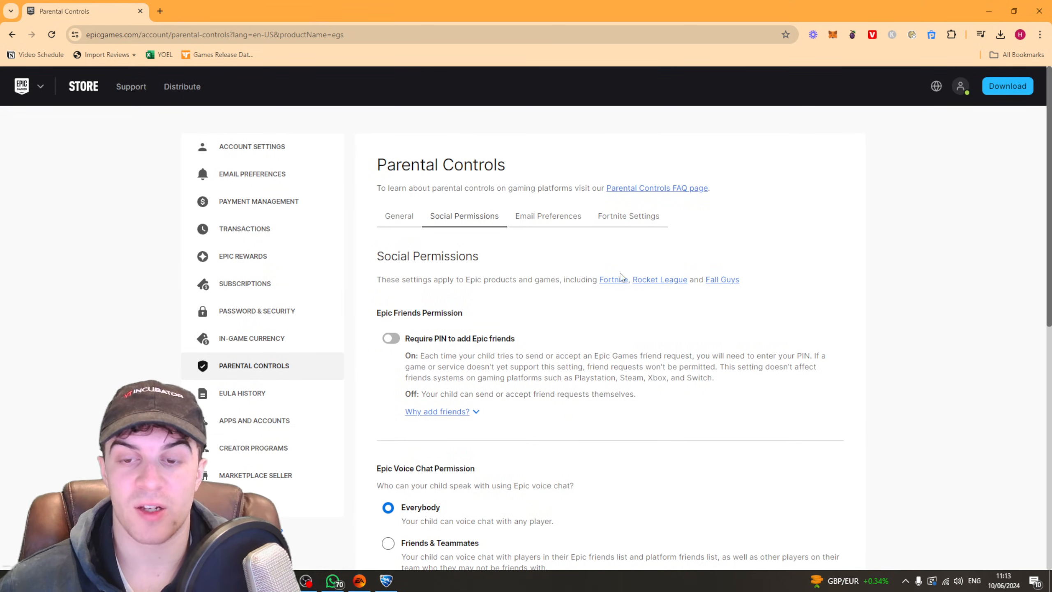
{"action": "mouse_move", "coordinate": [867, 215]}
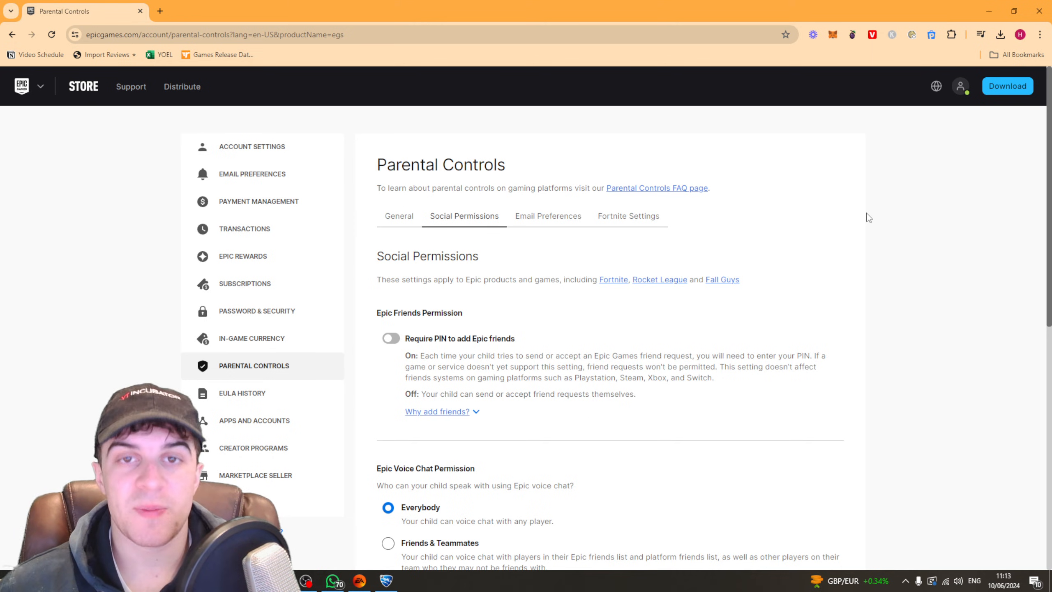